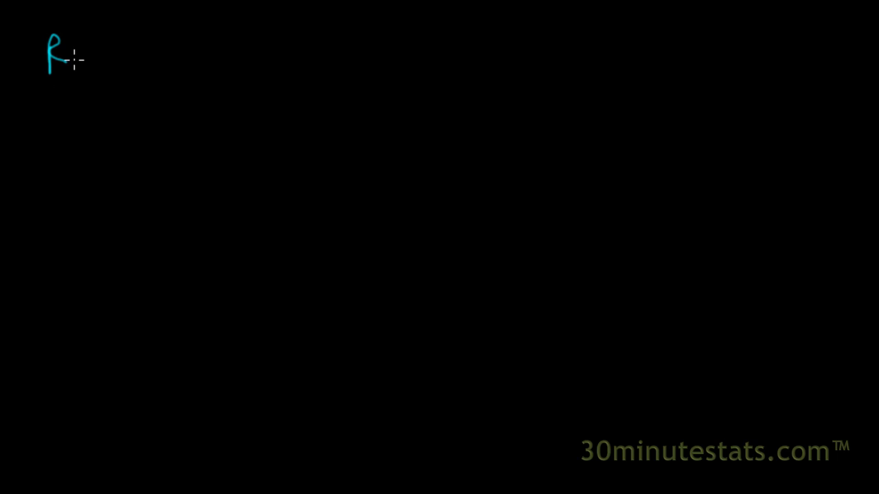
Handwrite the blue heading 'Ratio: Compares X to Y' at top left
{"action": "type", "text": "Ratio:"}
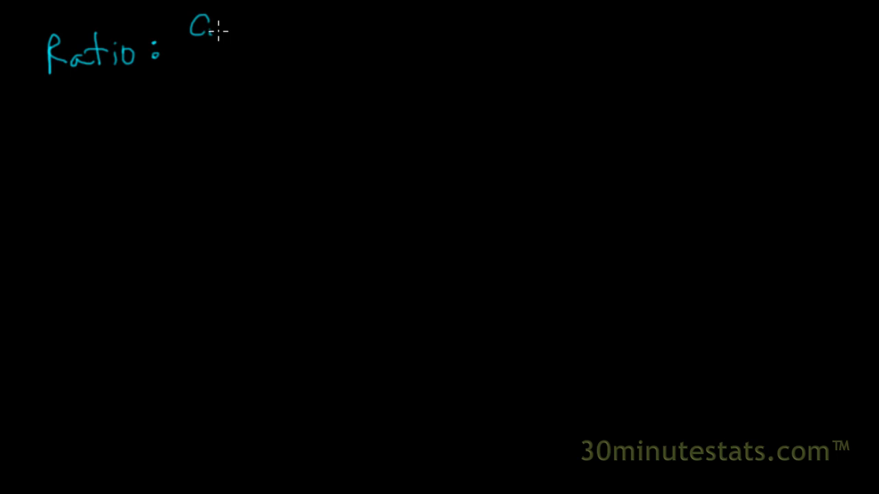
{"action": "type", "text": "Compares"}
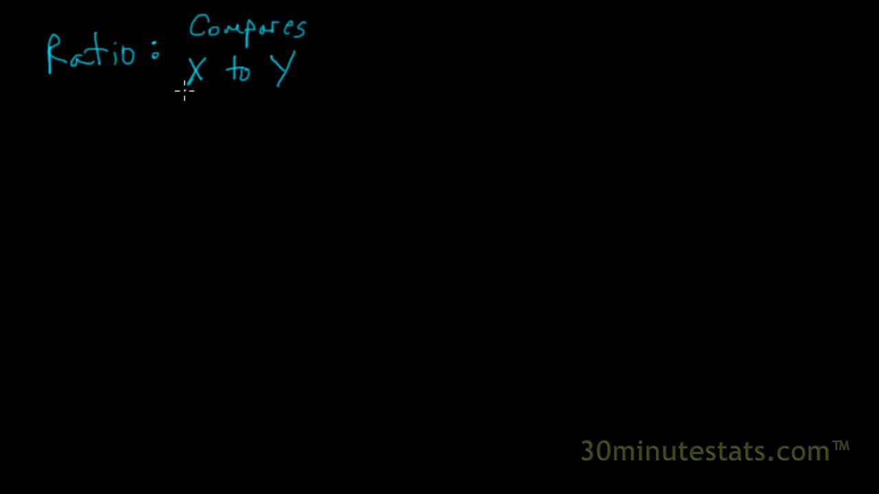
{"action": "mouse_move", "coordinate": [255, 110]}
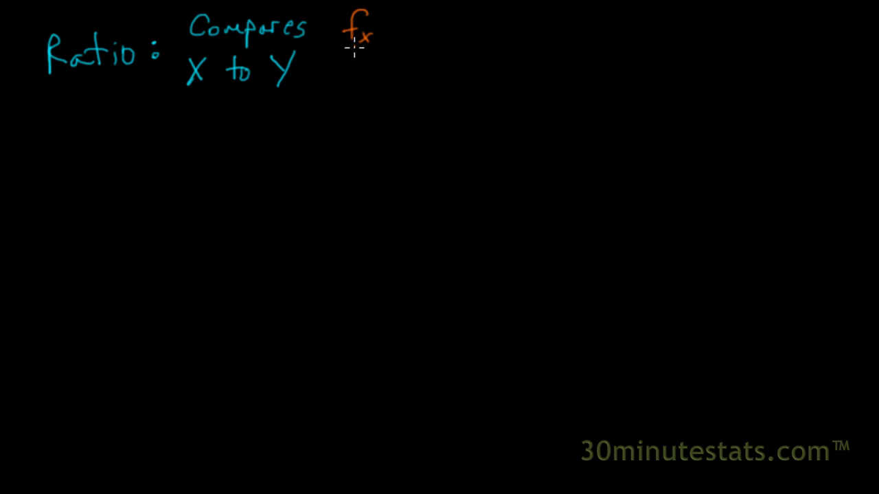
Draw the orange fractions f_x/f_y and Rate_x/Rate_y, boxing the Rate fraction in blue
{"action": "left_click_drag", "start_coordinate": [332, 52], "coordinate": [381, 50]}
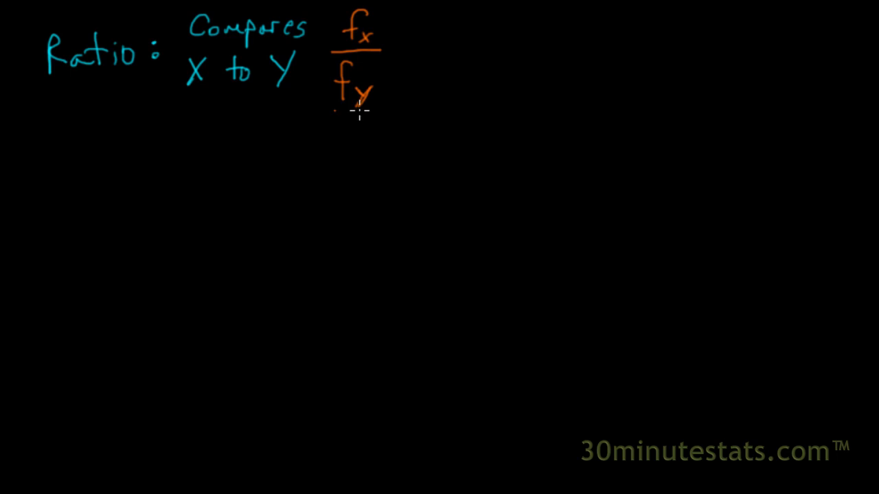
{"action": "mouse_move", "coordinate": [352, 46]}
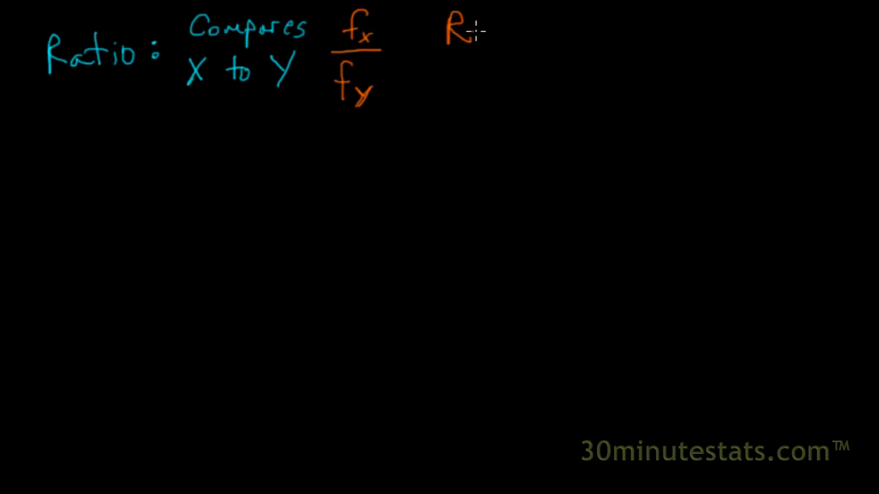
{"action": "type", "text": "ate"}
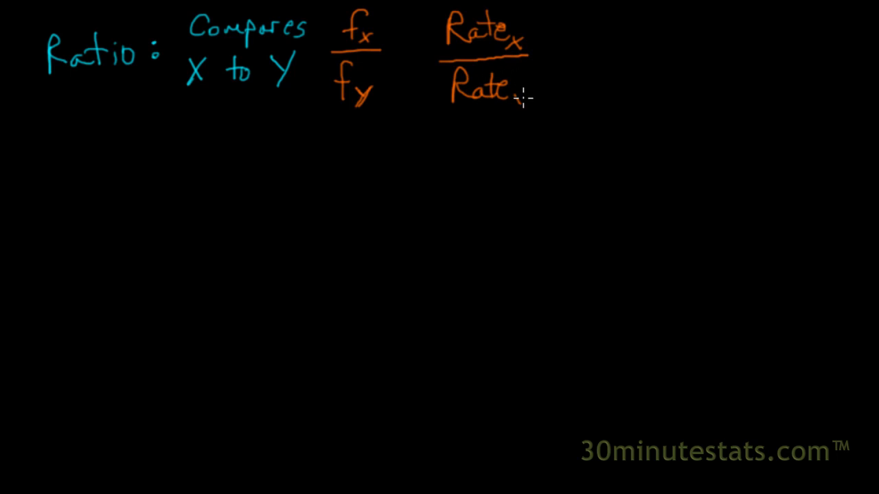
{"action": "left_click_drag", "start_coordinate": [522, 85], "coordinate": [519, 113]}
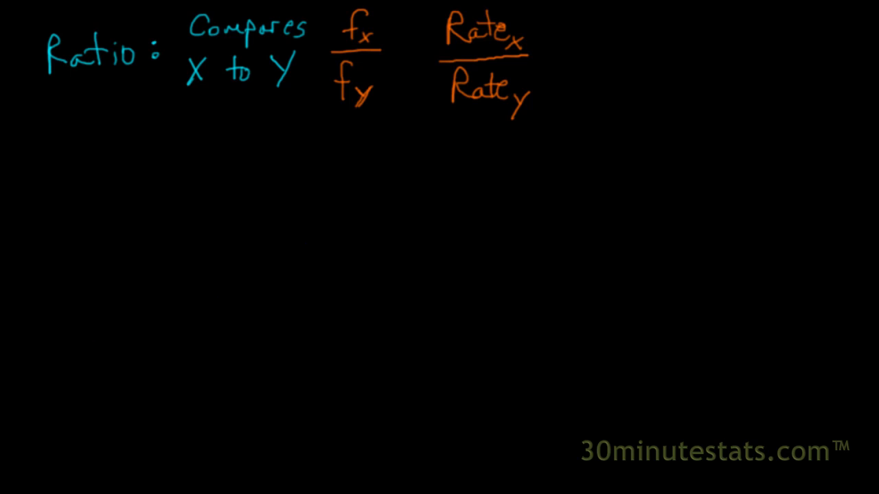
{"action": "left_click_drag", "start_coordinate": [424, 15], "coordinate": [420, 96]}
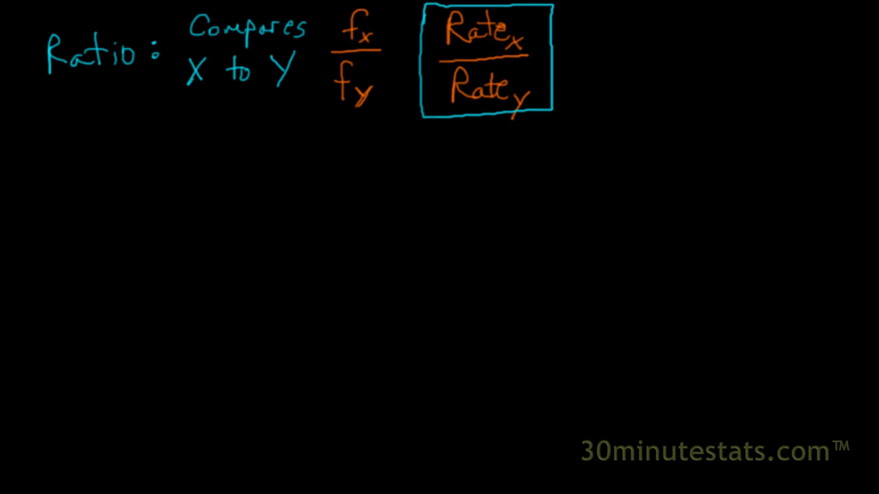
{"action": "mouse_move", "coordinate": [163, 236]}
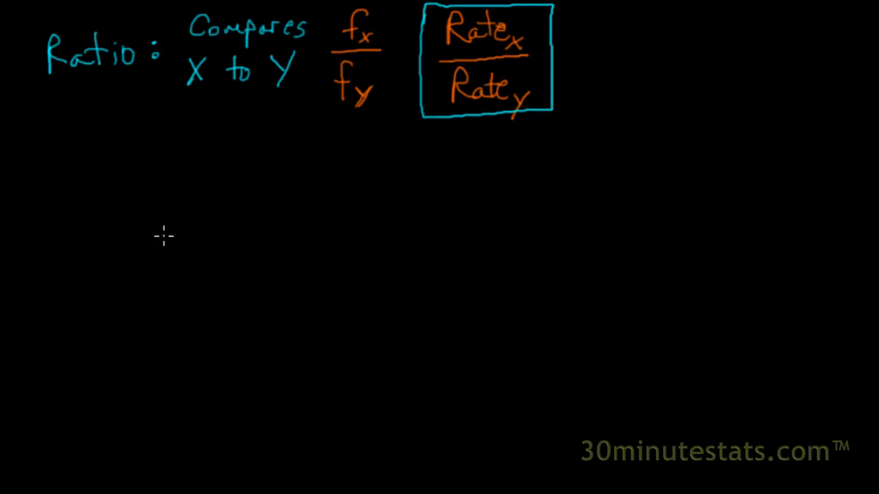
{"action": "mouse_move", "coordinate": [65, 177]}
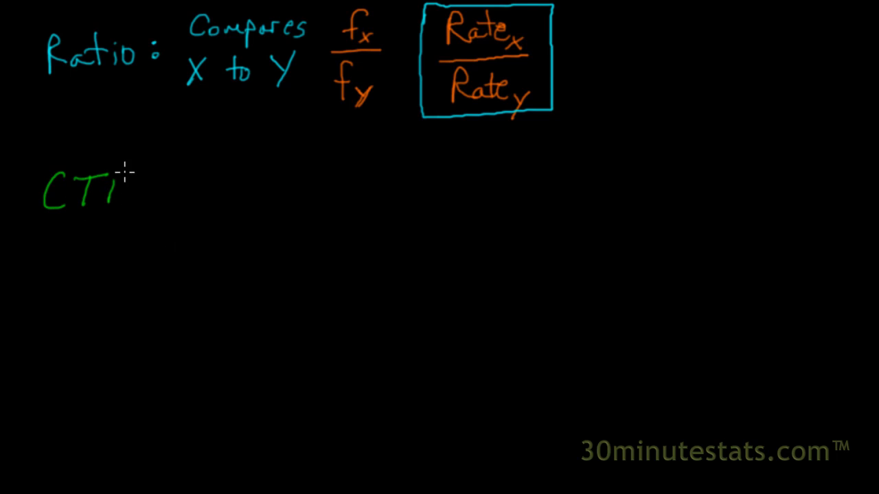
Handwrite 'CTR:', 'Desktop: 108 per 1,000' and 'Mobile: 65 per 1,000' in green
{"action": "left_click_drag", "start_coordinate": [117, 172], "coordinate": [133, 203]}
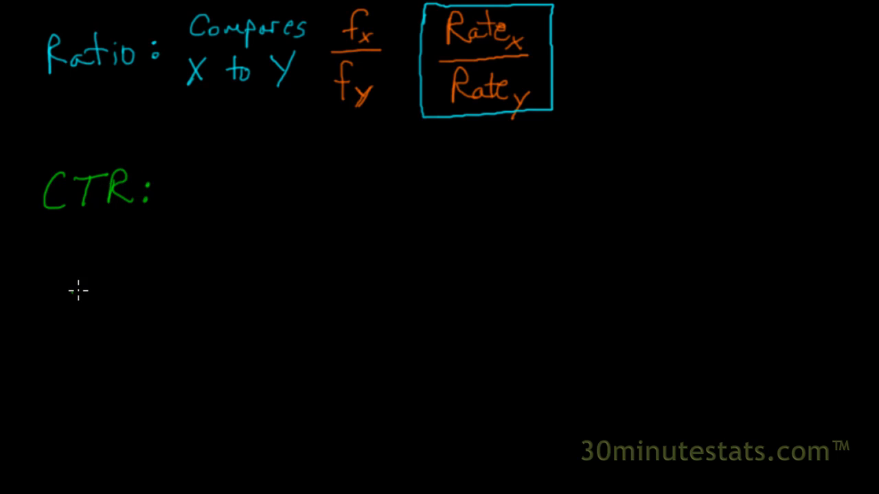
{"action": "mouse_move", "coordinate": [124, 253]}
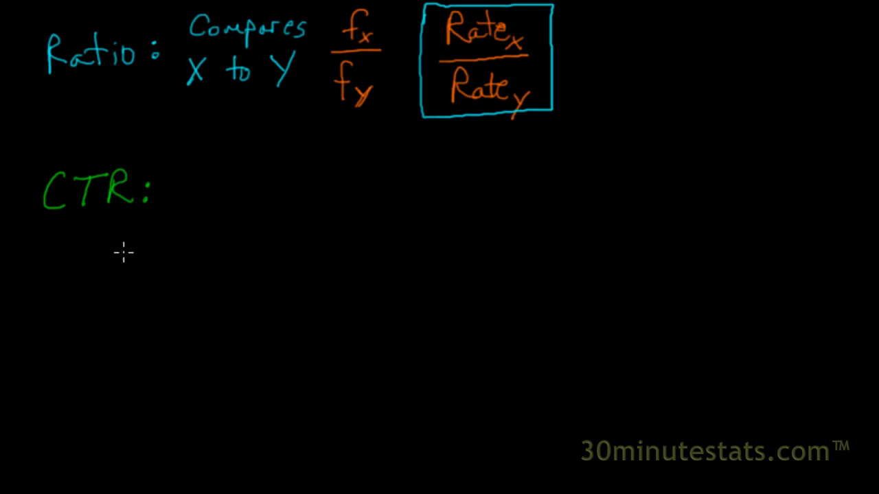
{"action": "mouse_move", "coordinate": [56, 244]}
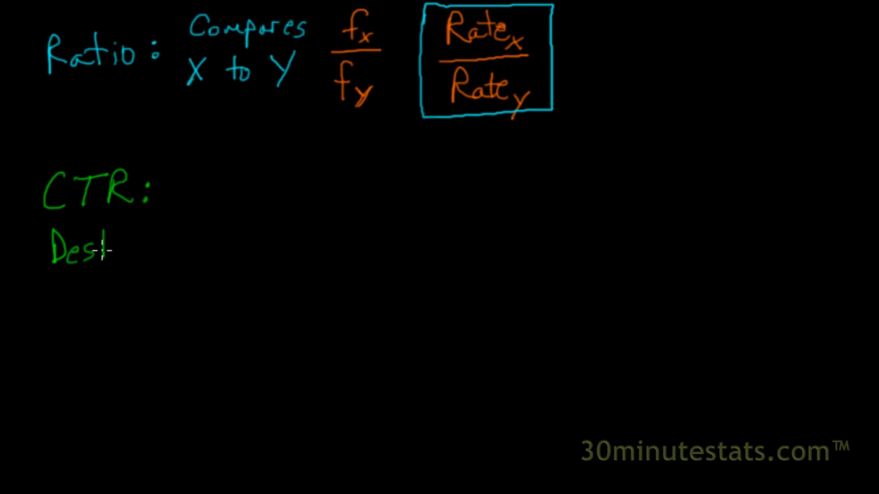
{"action": "type", "text": "ktop:"}
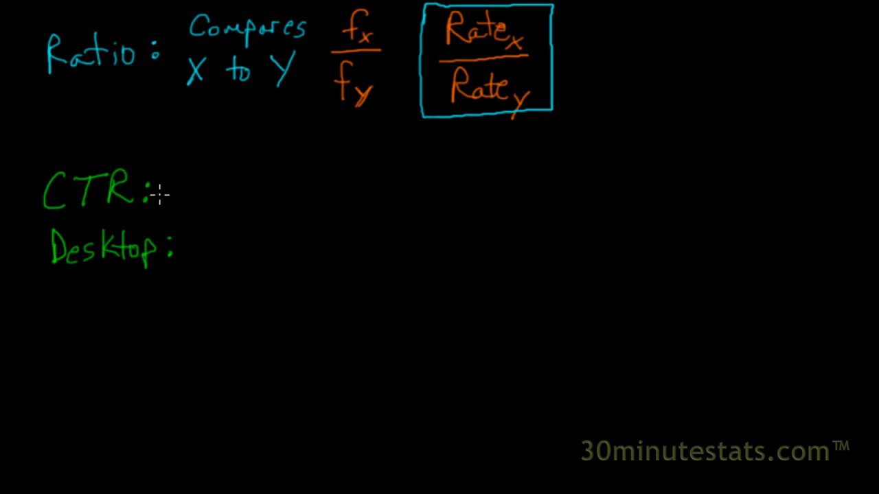
{"action": "type", "text": "108 per 1,000"}
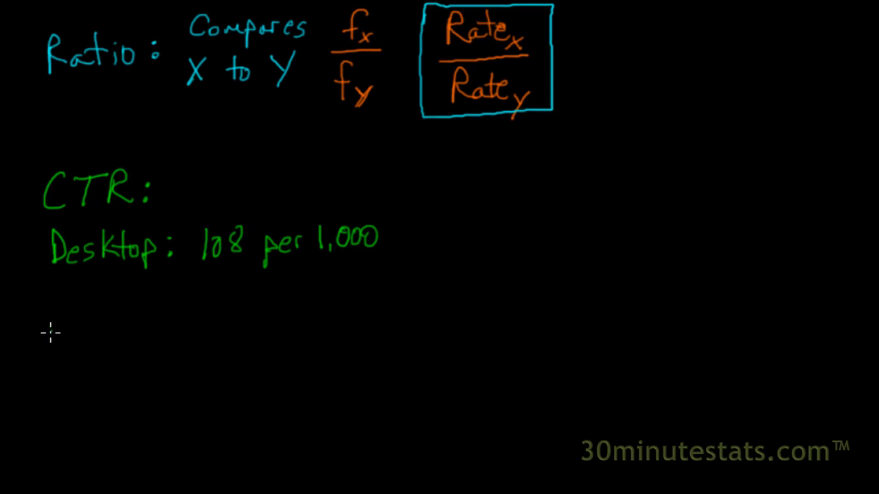
{"action": "mouse_move", "coordinate": [62, 284]}
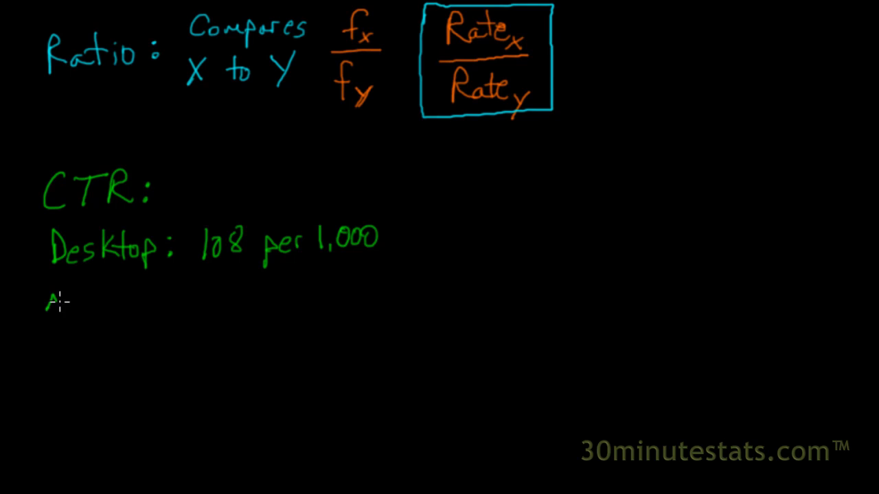
{"action": "type", "text": "Mobile: 65 per 1,000"}
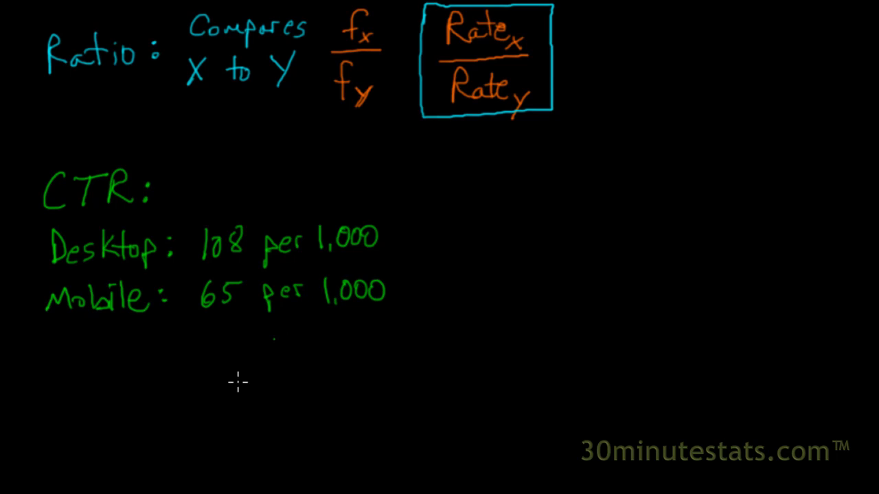
{"action": "mouse_move", "coordinate": [80, 358]}
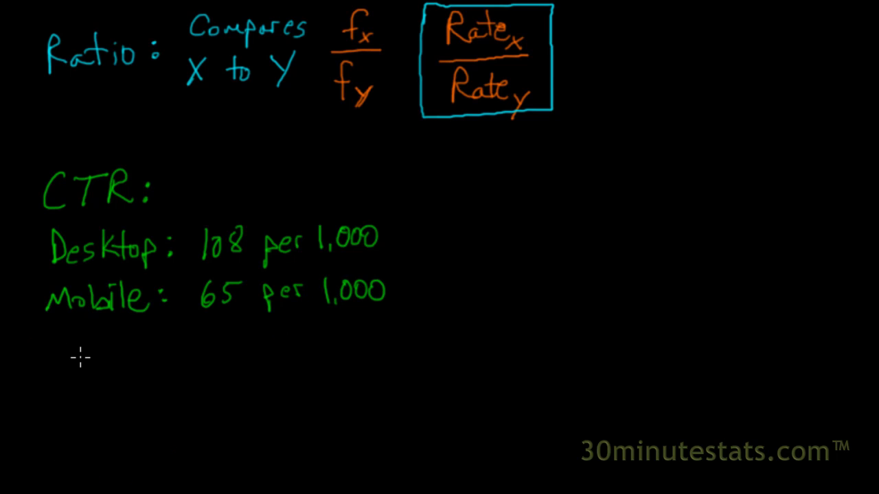
{"action": "mouse_move", "coordinate": [129, 366]}
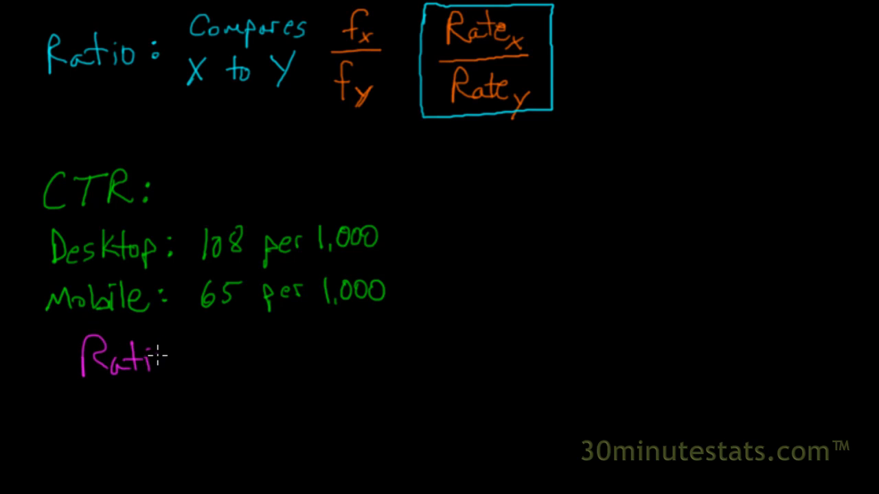
Write '= 65/108 = .60' in pink after the M/D fraction
{"action": "type", "text": "o"}
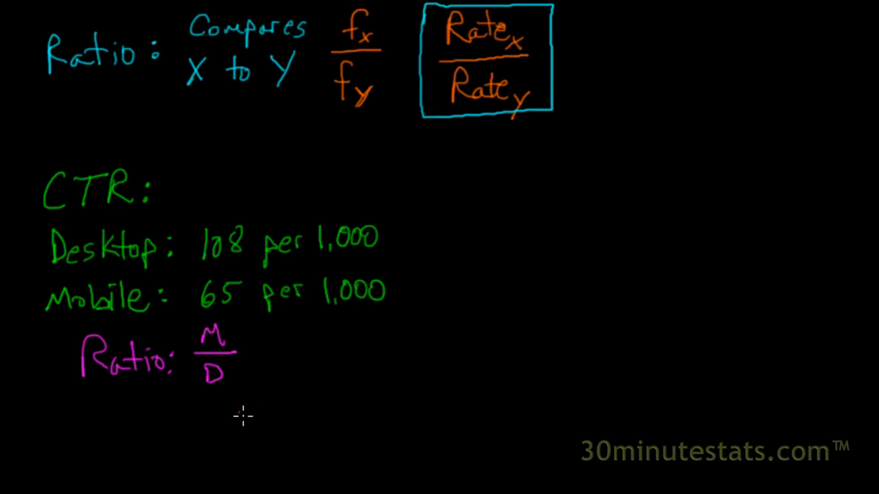
{"action": "mouse_move", "coordinate": [234, 392]}
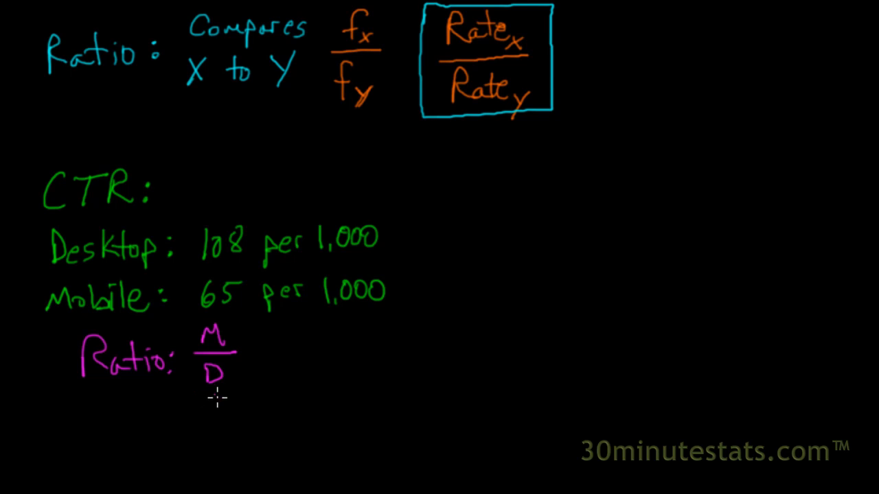
{"action": "mouse_move", "coordinate": [237, 384]}
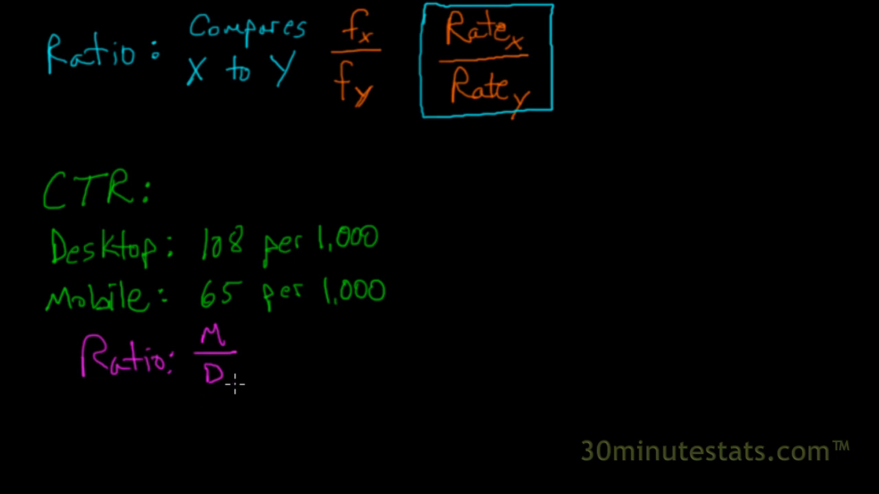
{"action": "mouse_move", "coordinate": [214, 345]}
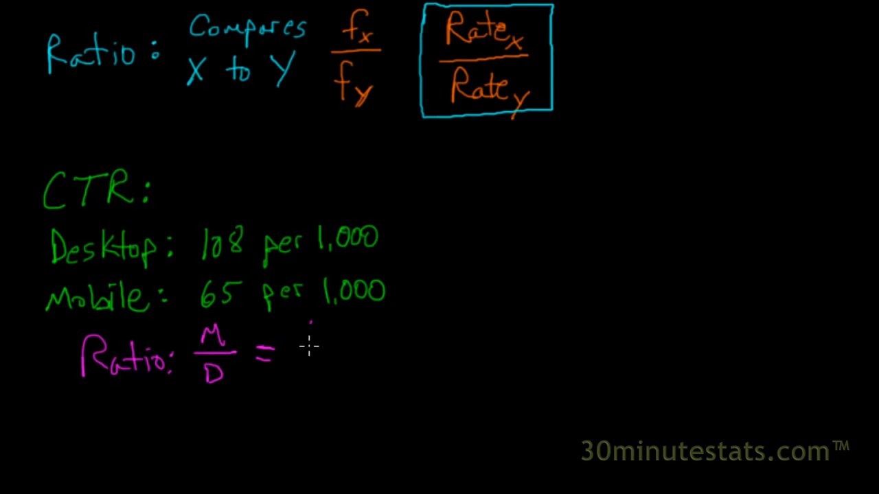
{"action": "type", "text": "65"}
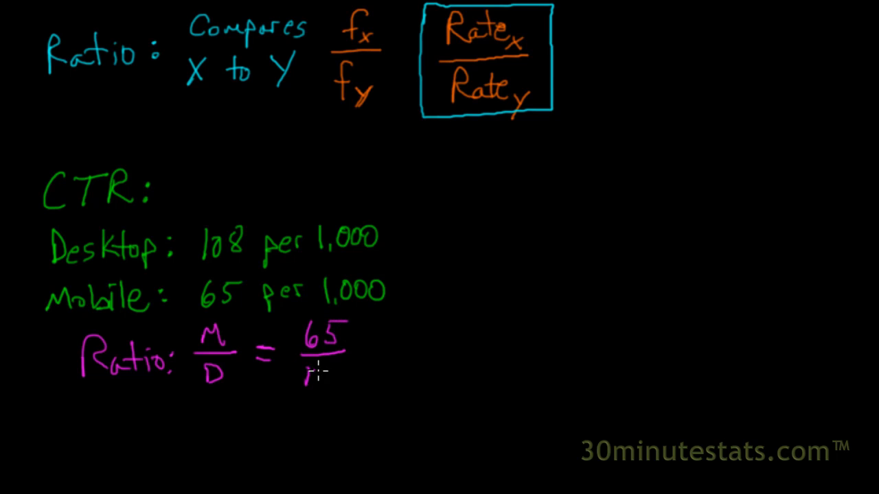
{"action": "type", "text": "108"}
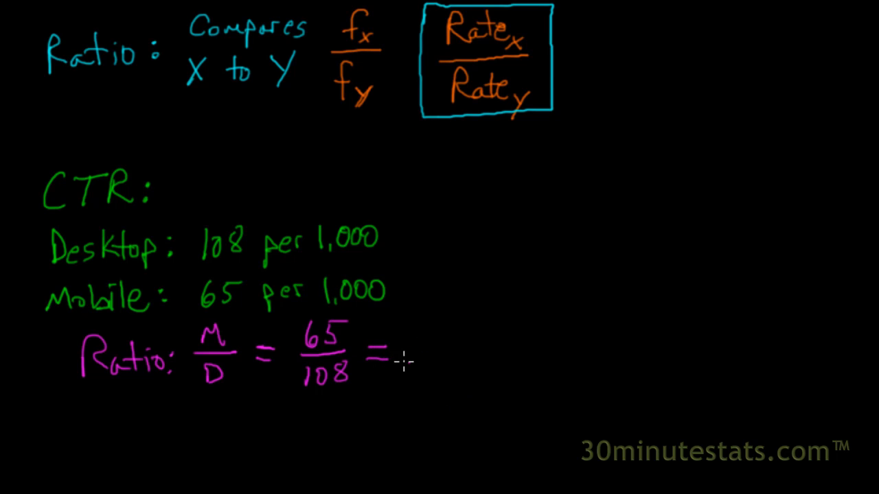
{"action": "left_click", "coordinate": [408, 366]}
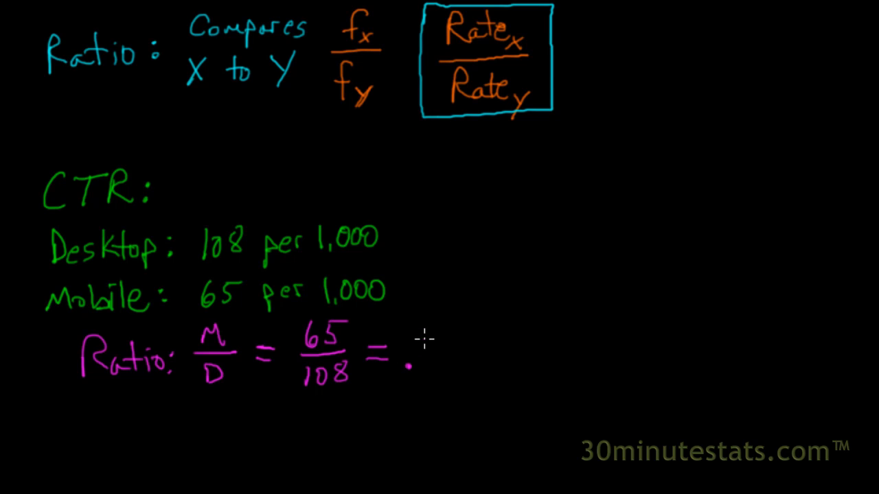
{"action": "type", "text": "60"}
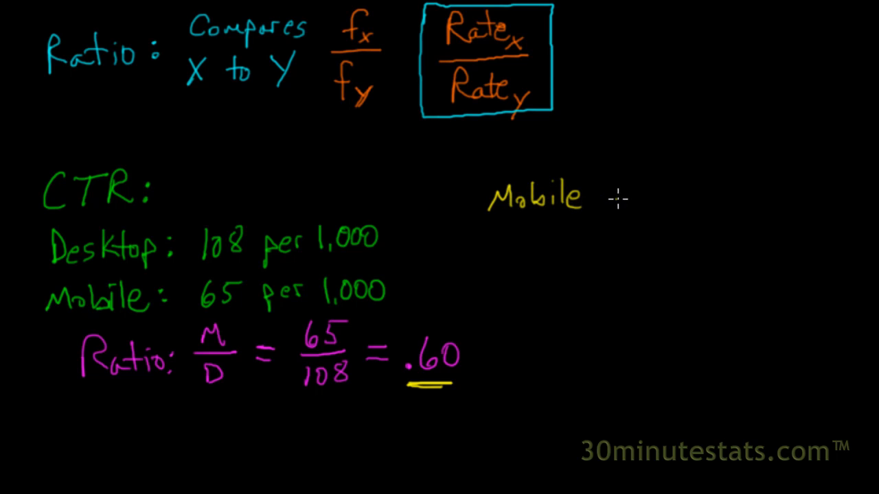
Handwrite 'Mobile .60 times as likely to click' in yellow beside the CTR section
{"action": "type", "text": ".60 times"}
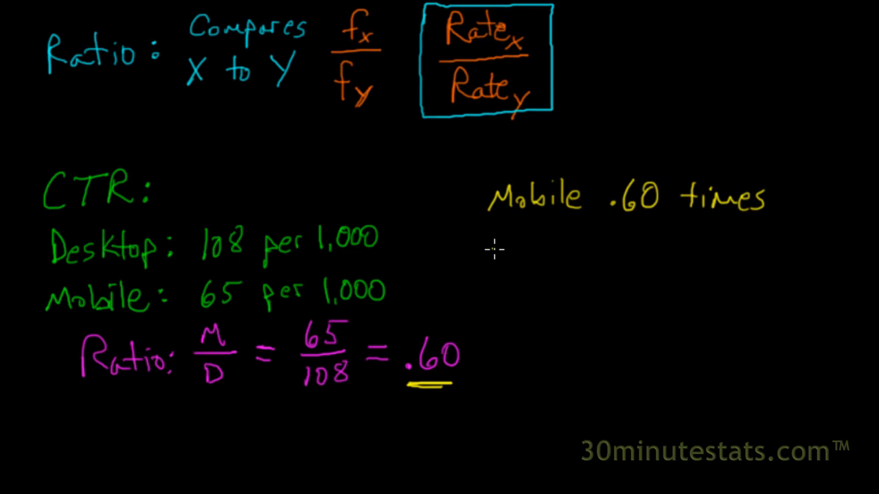
{"action": "type", "text": "as li"}
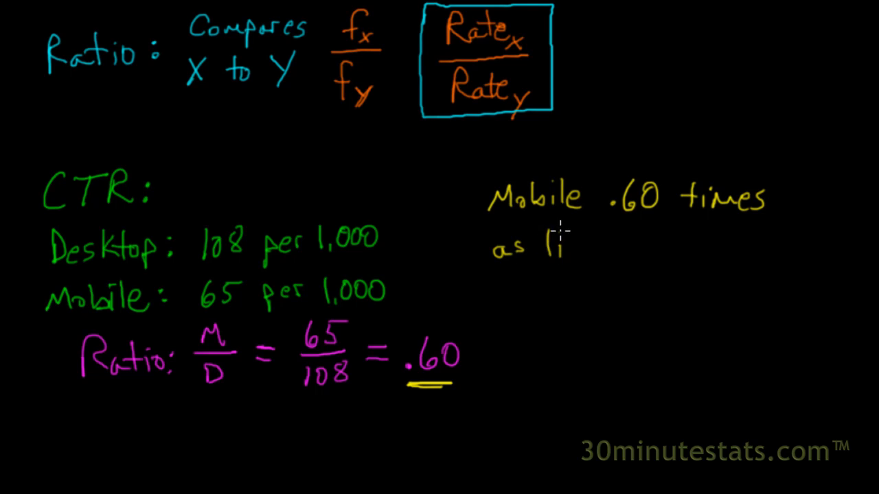
{"action": "type", "text": "key to click"}
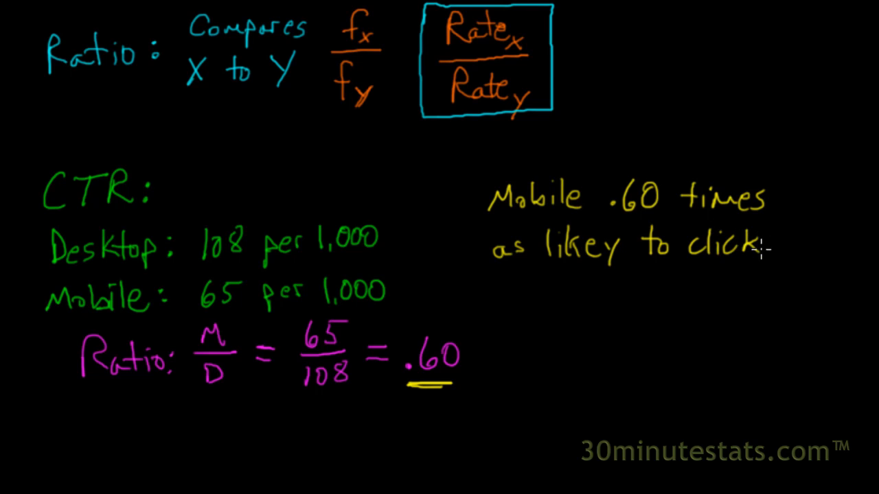
{"action": "mouse_move", "coordinate": [474, 460]}
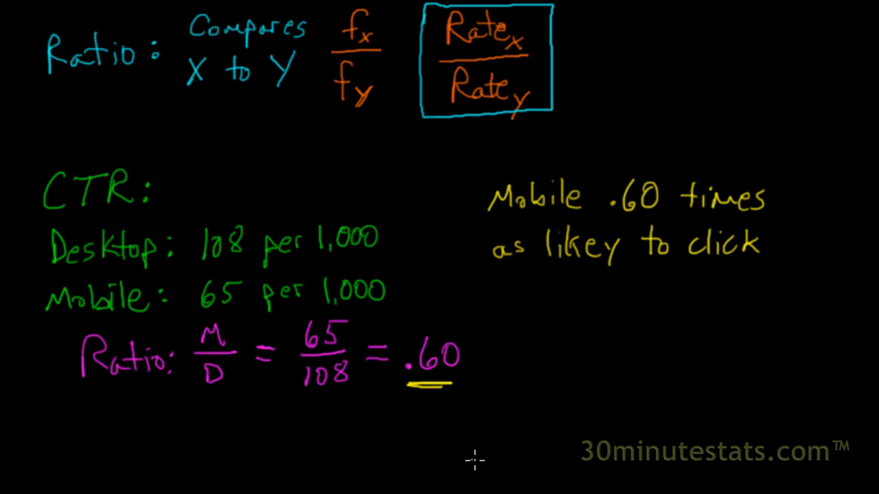
{"action": "mouse_move", "coordinate": [501, 426]}
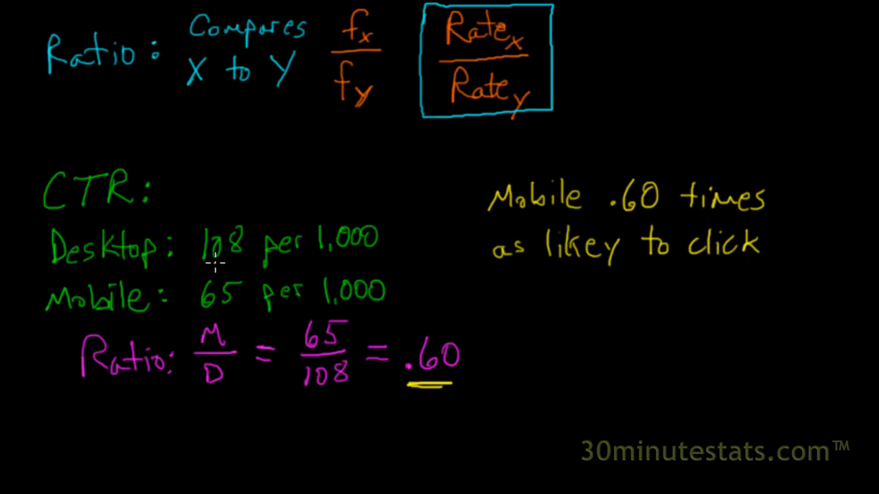
Draw yellow underlines beneath 108, 65 and the .60 in the note
{"action": "left_click_drag", "start_coordinate": [206, 260], "coordinate": [237, 260]}
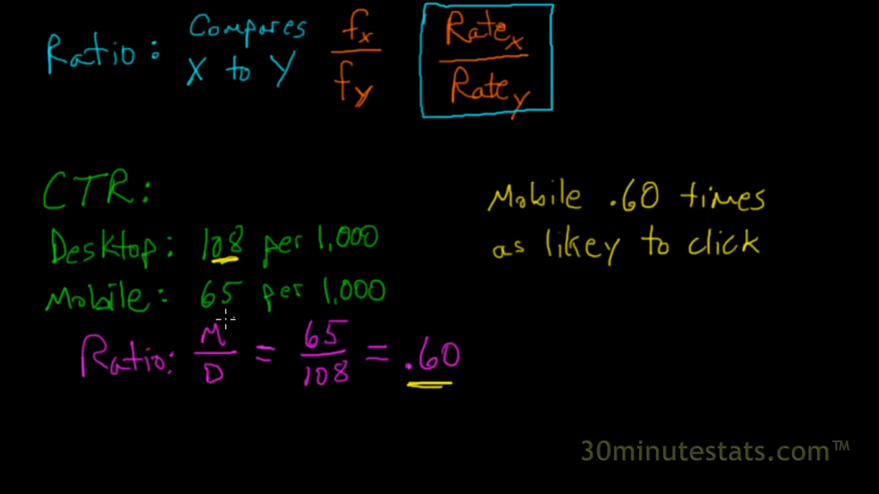
{"action": "left_click_drag", "start_coordinate": [209, 312], "coordinate": [226, 313]}
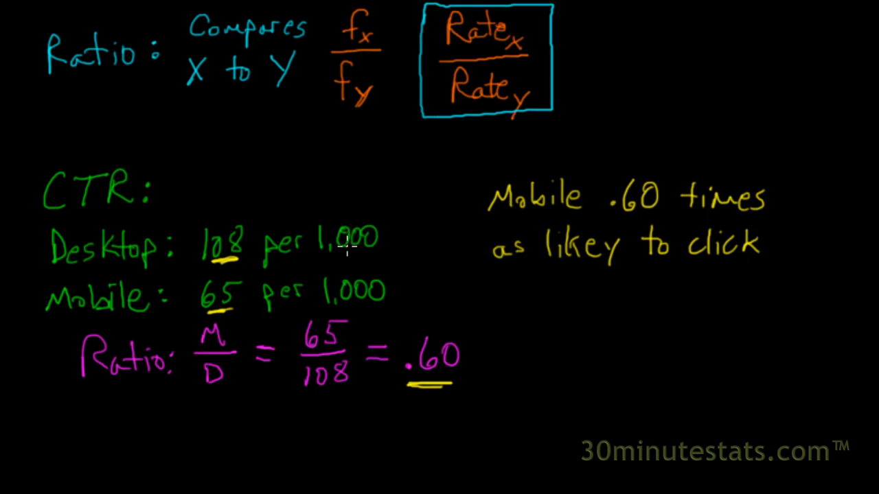
{"action": "mouse_move", "coordinate": [220, 323]}
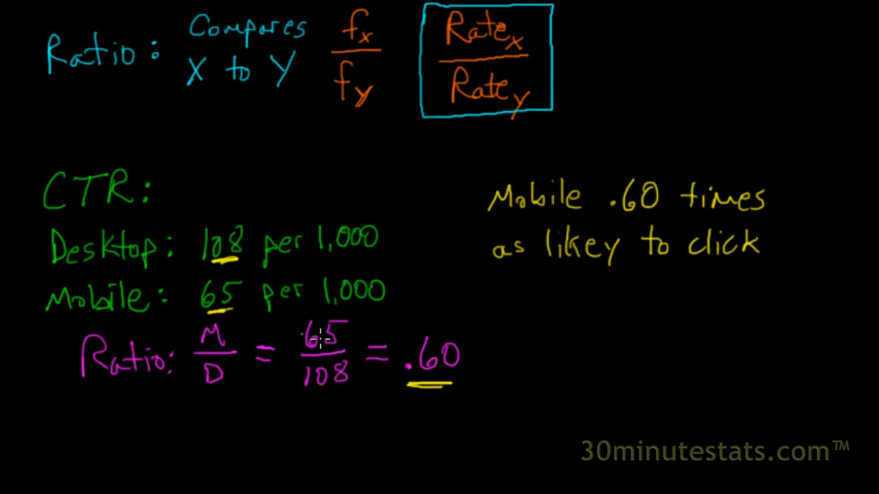
{"action": "mouse_move", "coordinate": [656, 287]}
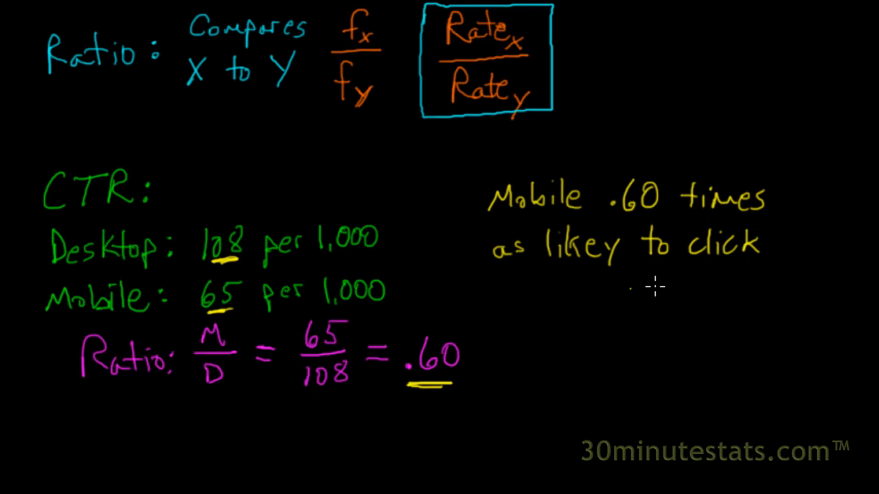
{"action": "mouse_move", "coordinate": [637, 231]}
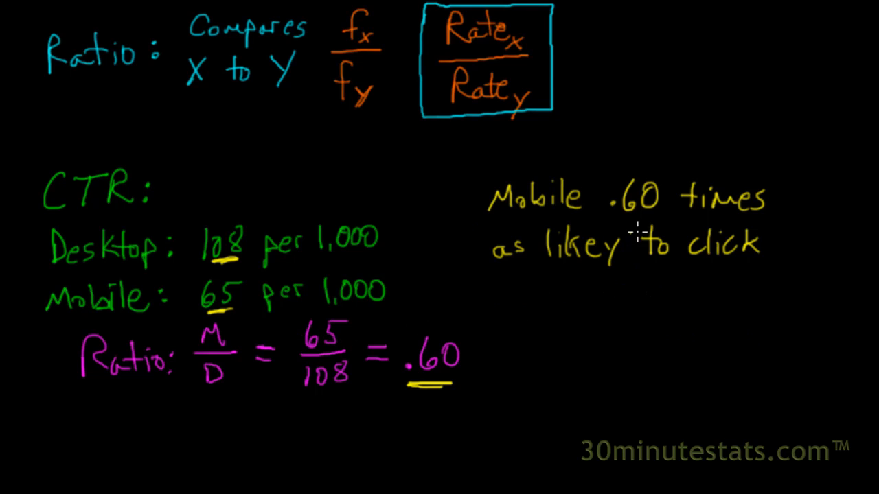
{"action": "left_click_drag", "start_coordinate": [604, 217], "coordinate": [659, 216]}
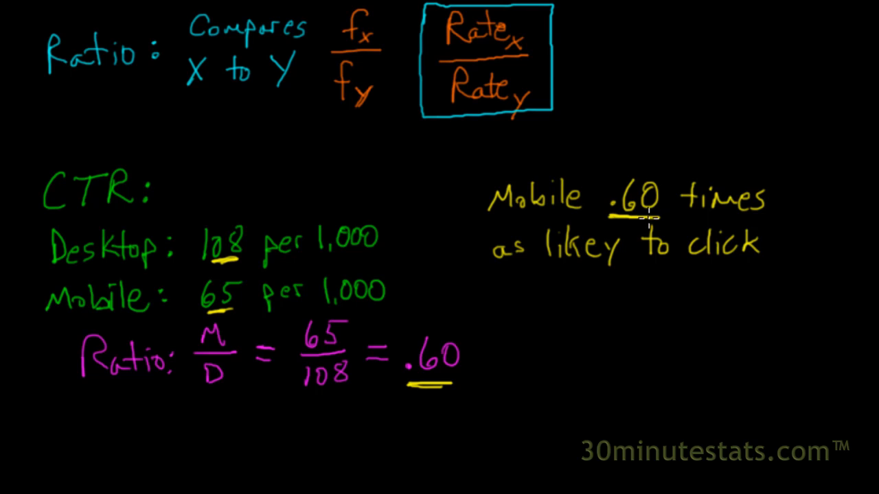